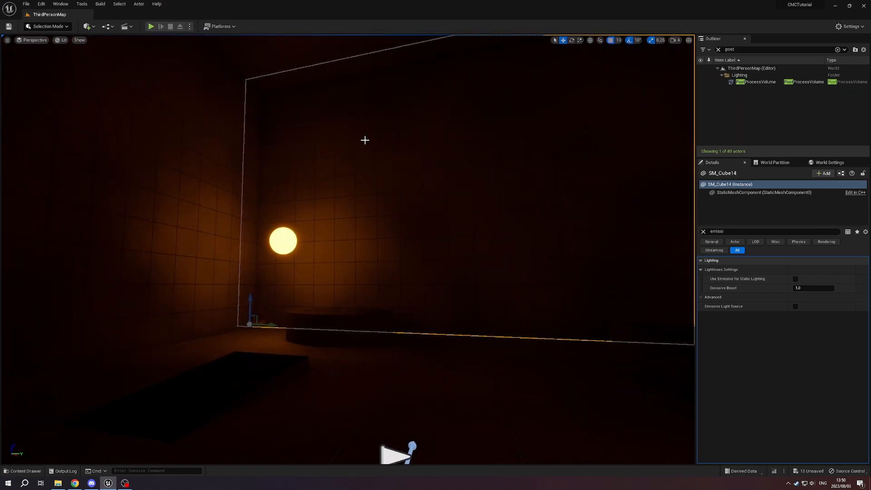
Create a new Actor Blueprint Class in the ThirdPerson > Blueprints folder.
left_click(151, 26)
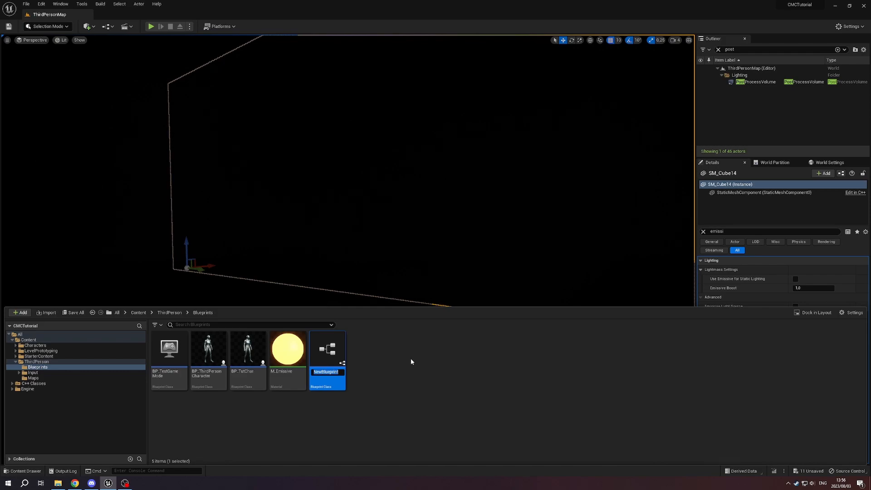
Make a Sphere BP_EmissiveLight's root component and choose the M_Emissive material for it.
double_click(327, 347)
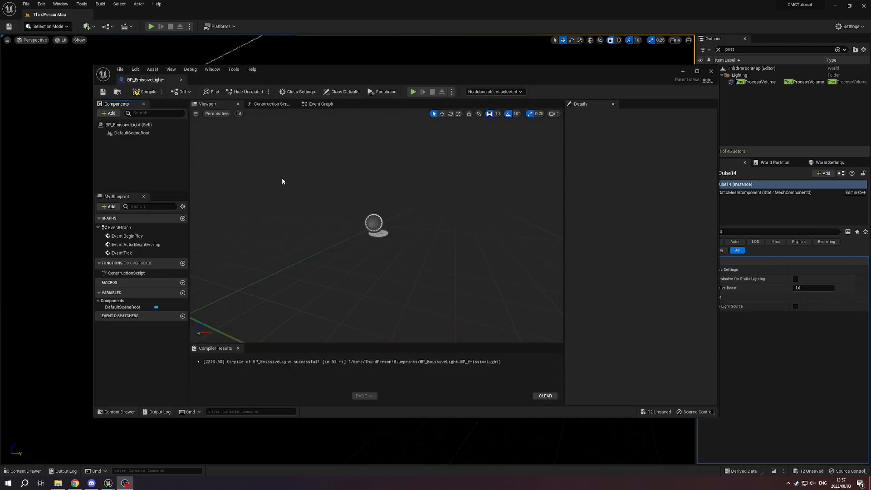
left_click(108, 110)
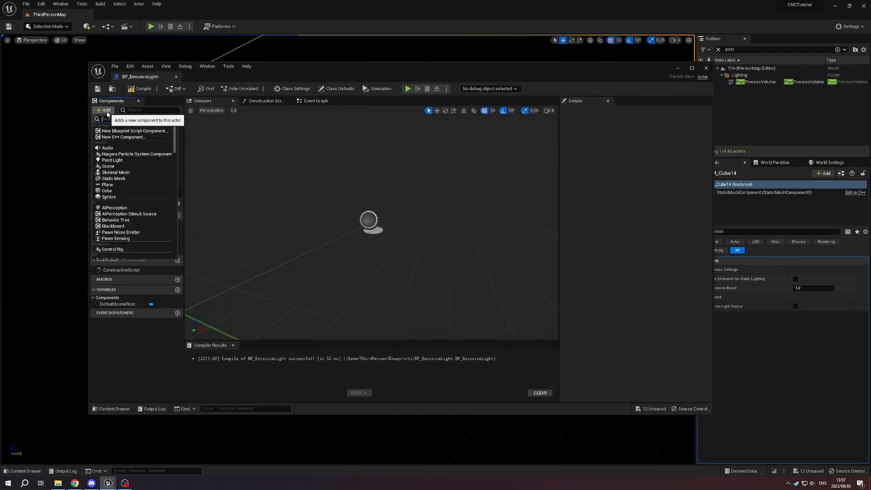
type("static")
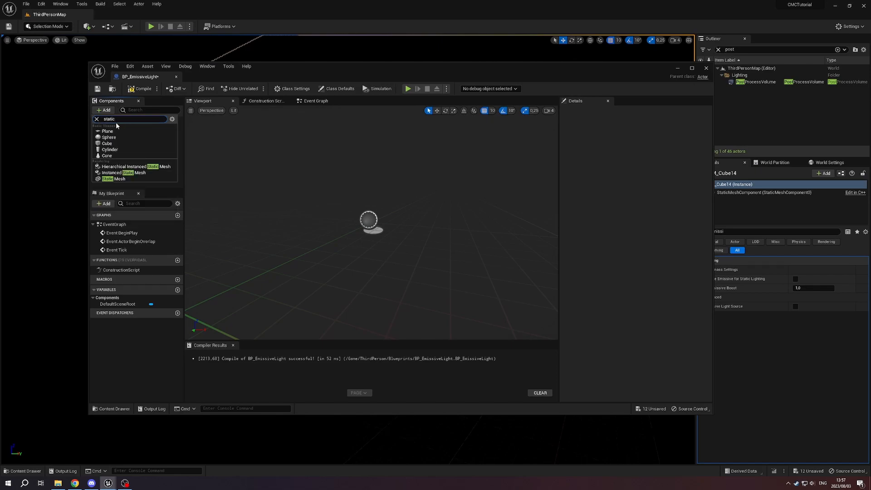
left_click(109, 137)
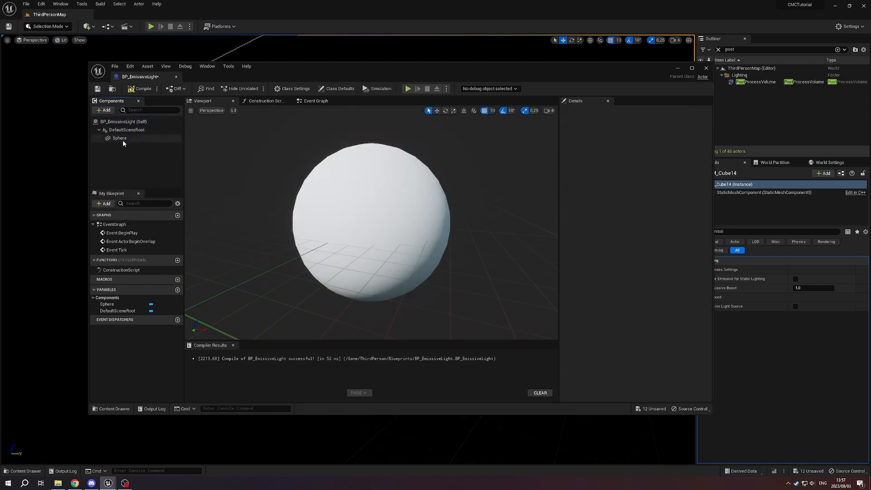
left_click(119, 129)
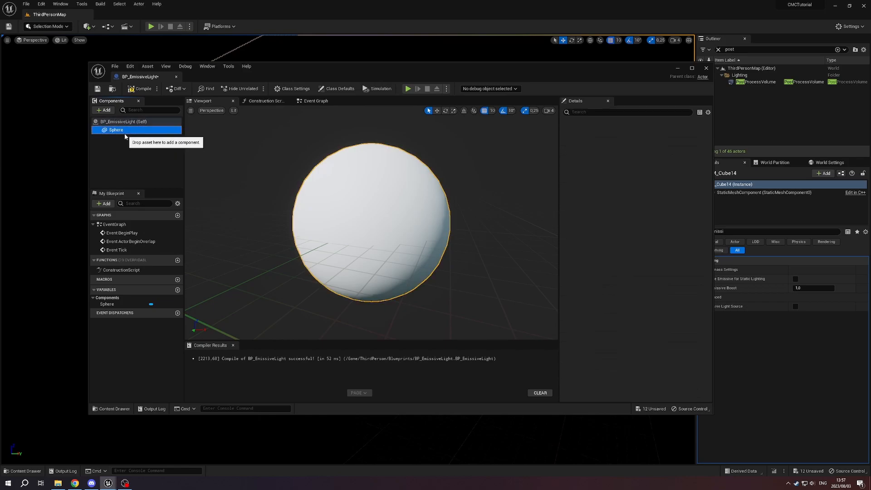
left_click(116, 129)
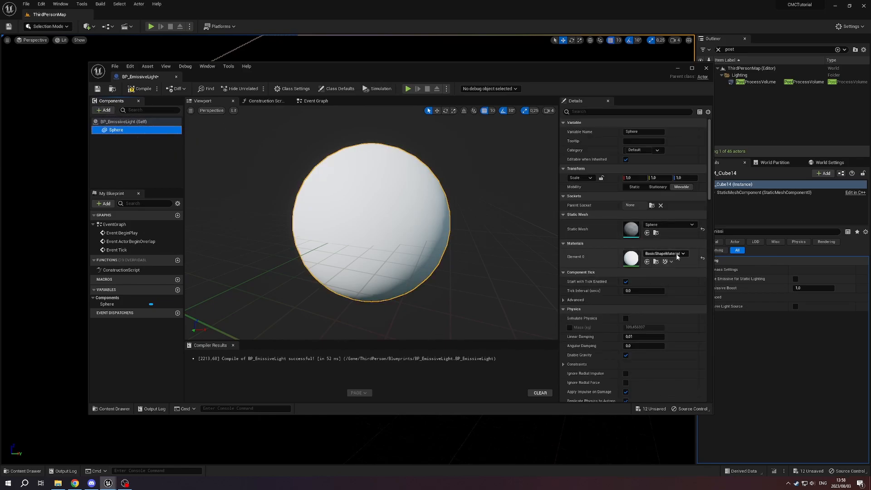
left_click(683, 253)
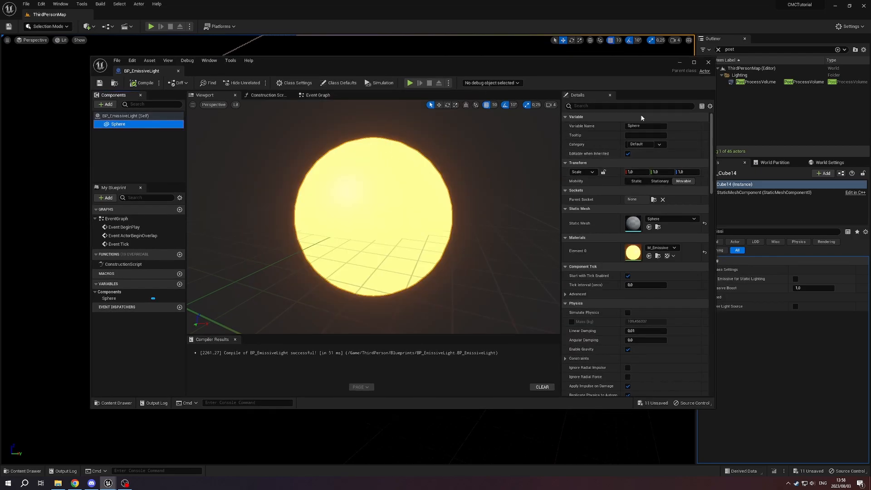
Tick Hidden in Game on the Sphere, recompile, and close the Blueprint editor.
left_click(629, 106)
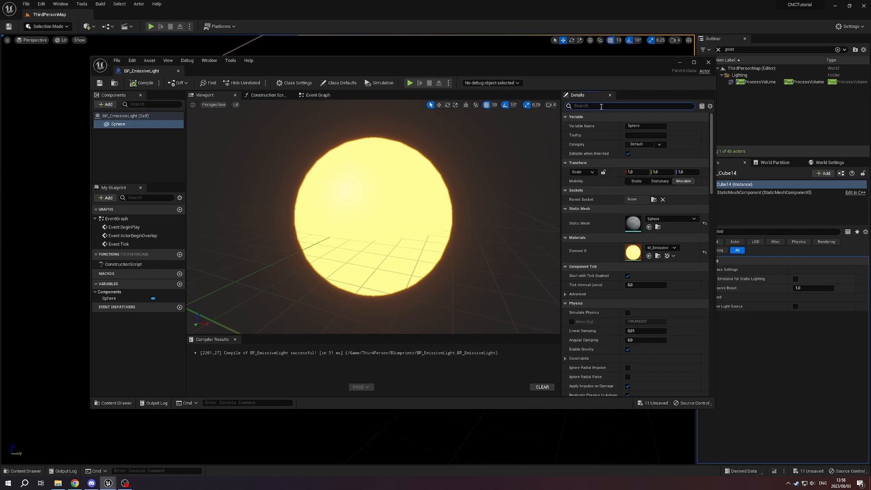
type("hidden")
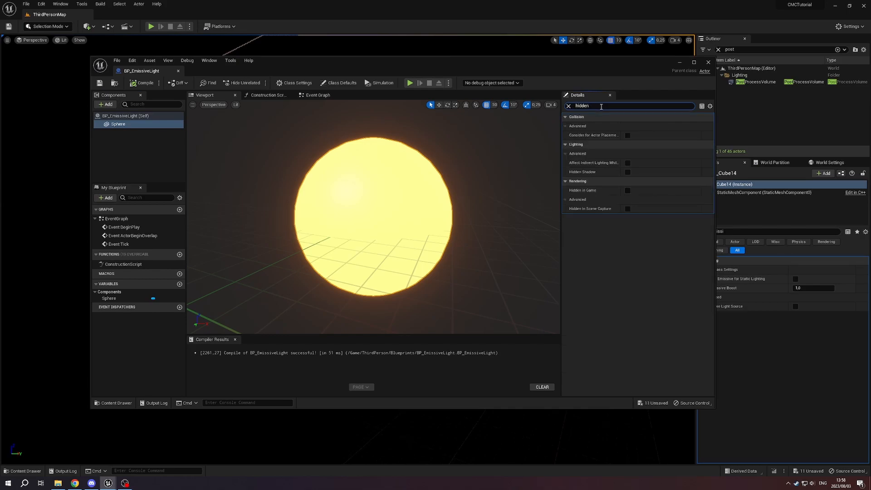
left_click(627, 190)
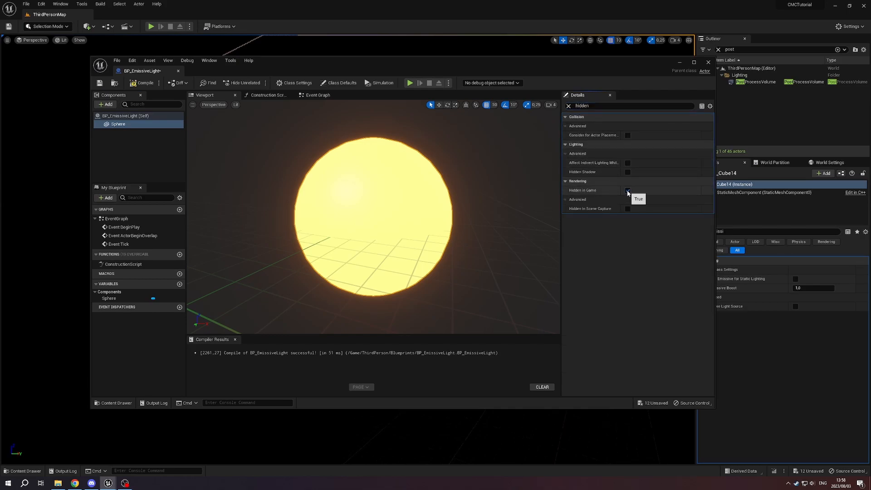
left_click(628, 190)
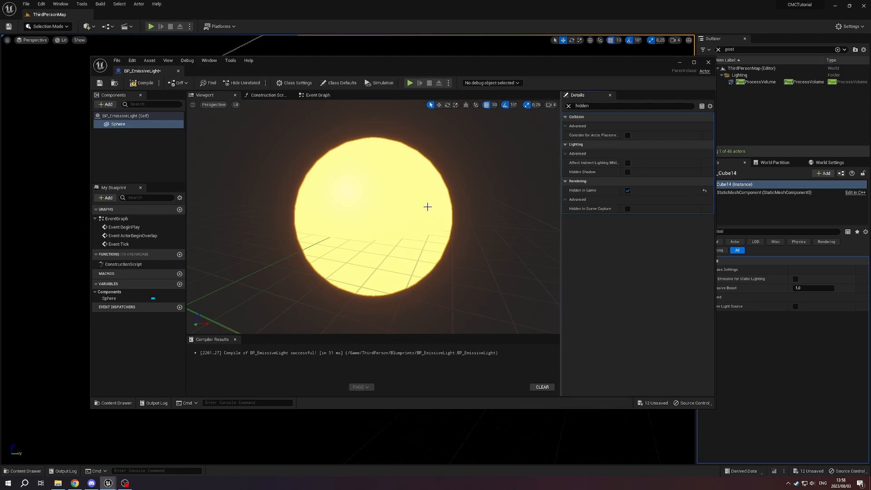
mouse_move(600, 162)
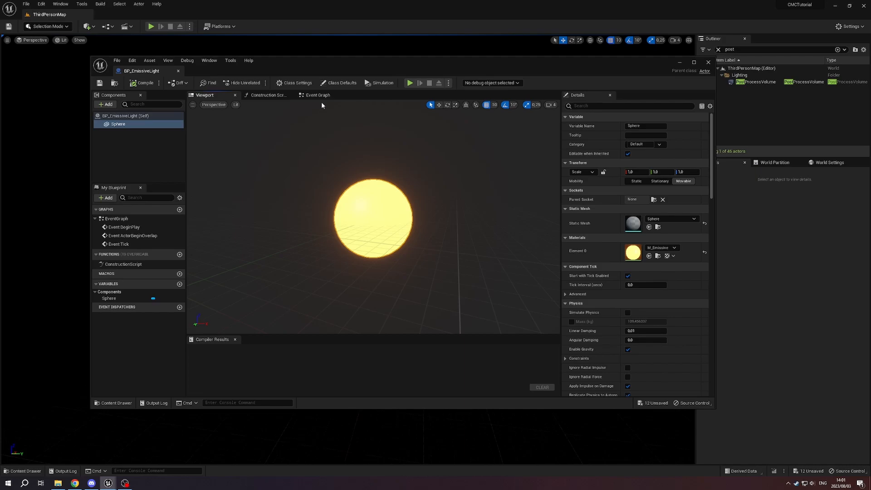
left_click(142, 82)
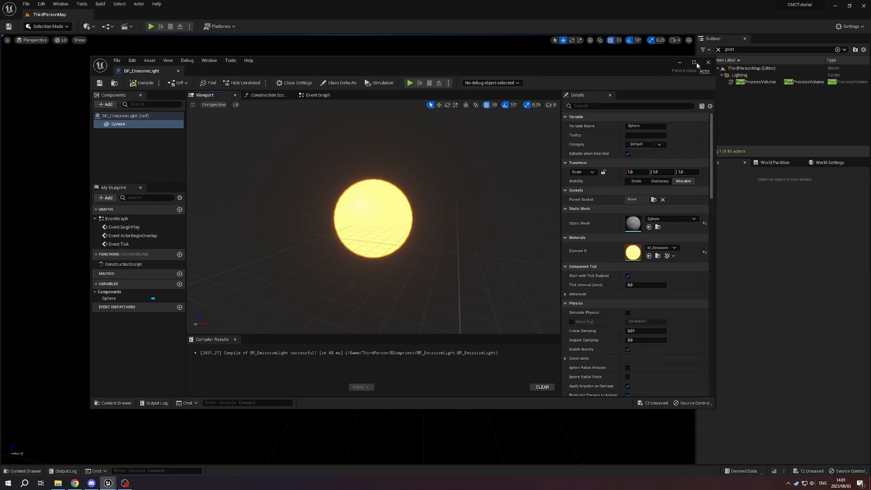
left_click(708, 62)
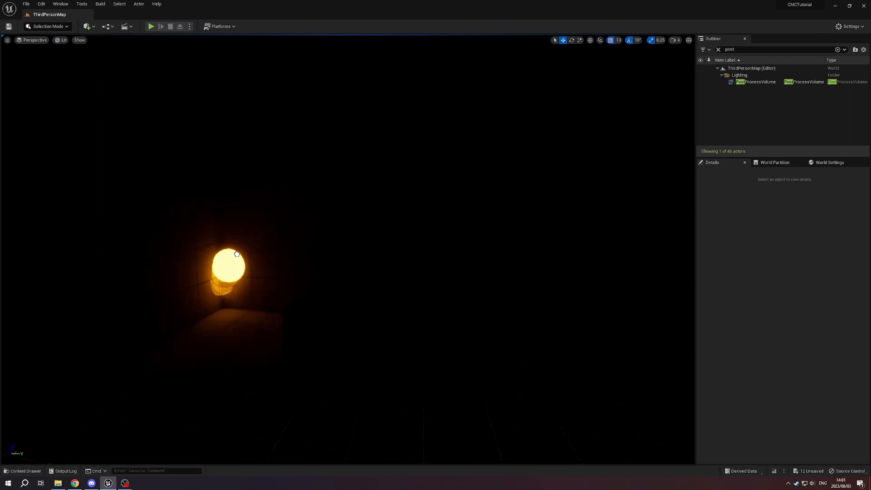
Place a BP_EmissiveLight instance in the room corner and play-test the level.
left_click(227, 268)
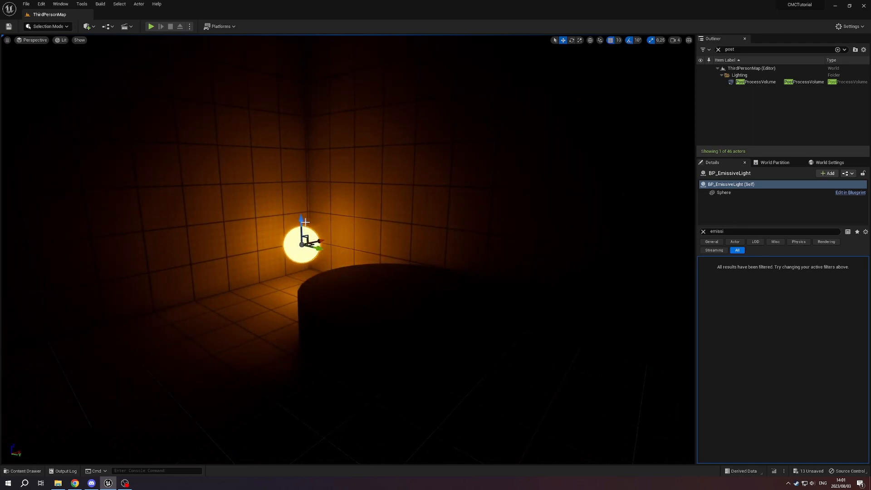
left_click(151, 26)
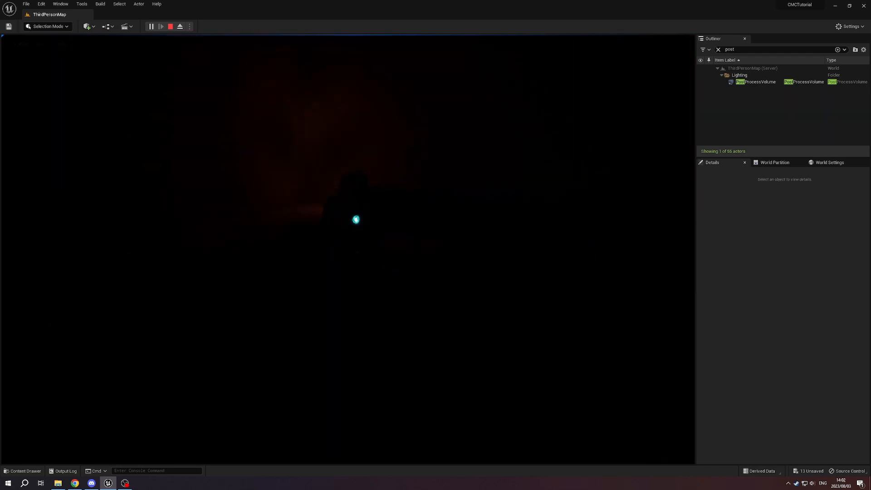
left_click(170, 26)
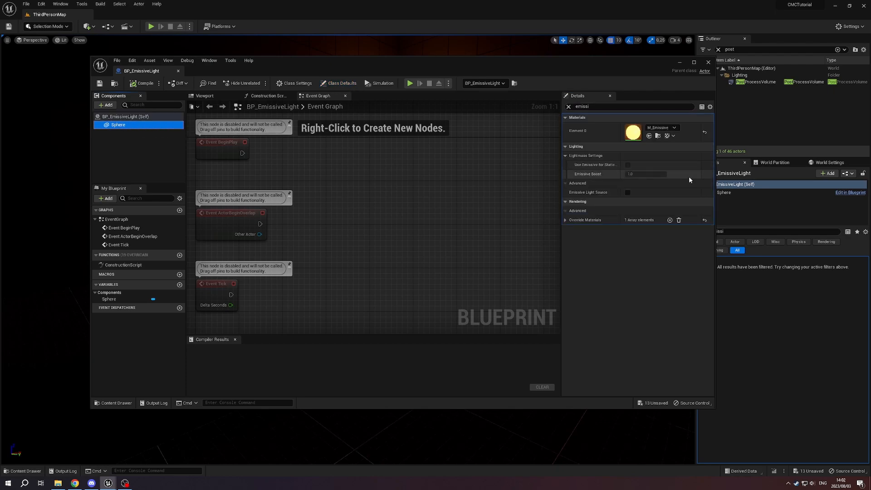
Enable Emissive Light Source on the Sphere and compile.
left_click(627, 192)
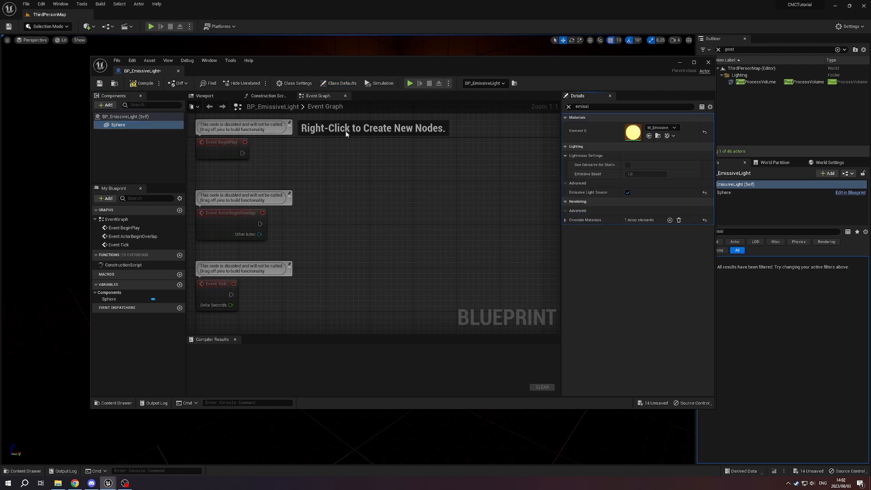
left_click(143, 82)
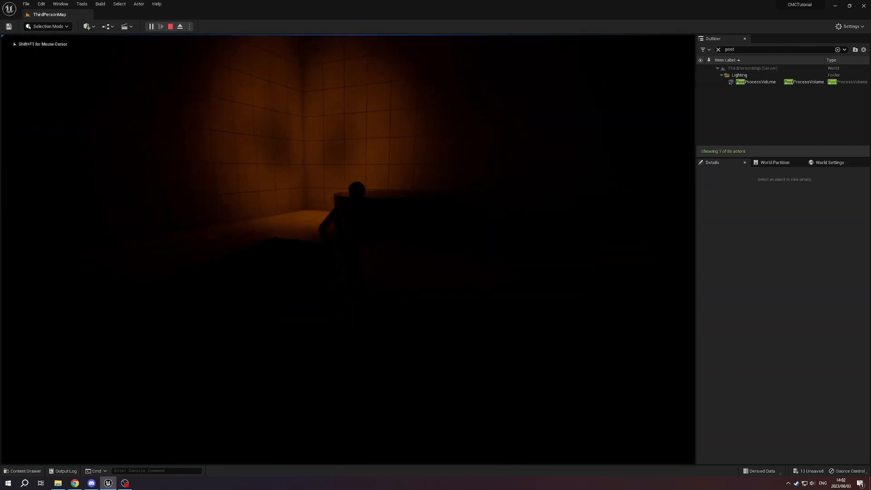
Stop the play session and return to the BP_EmissiveLight Blueprint.
left_click(170, 27)
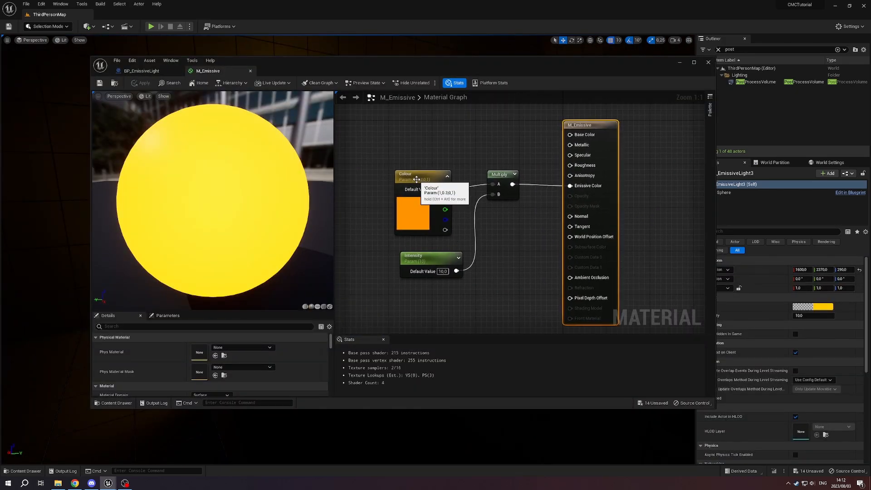
left_click(139, 71)
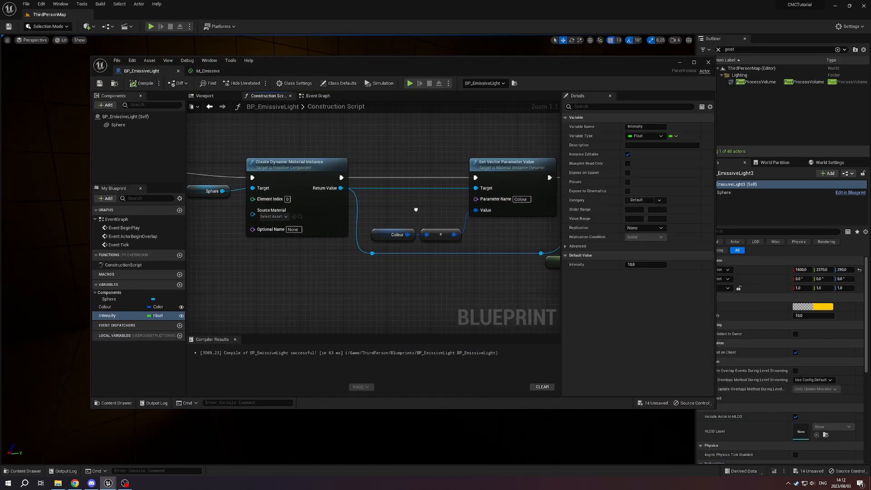